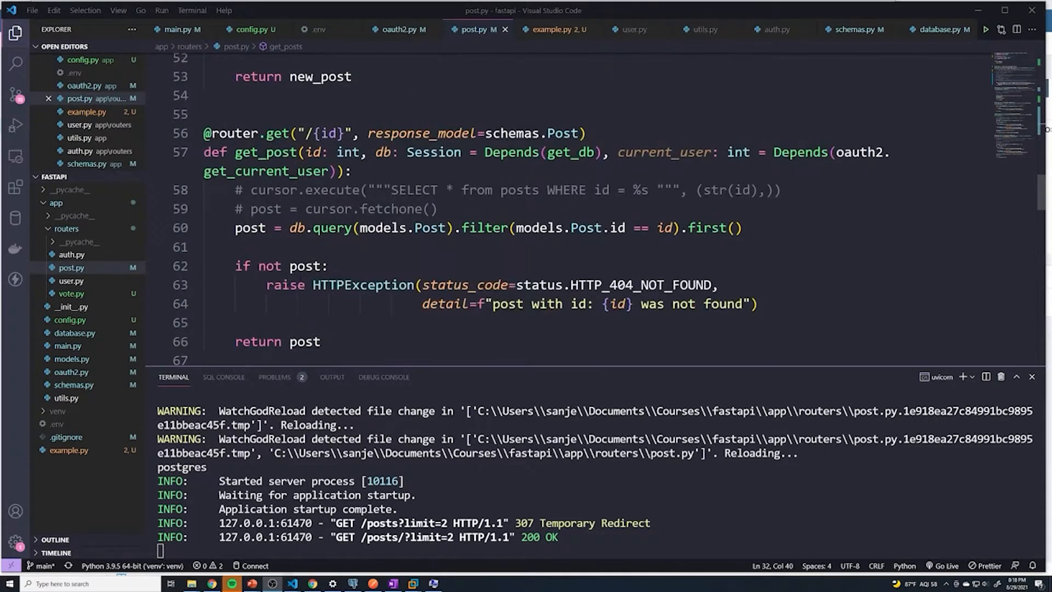
Select the get_post function name and view the Get Posts response with vote counts
double_click(260, 152)
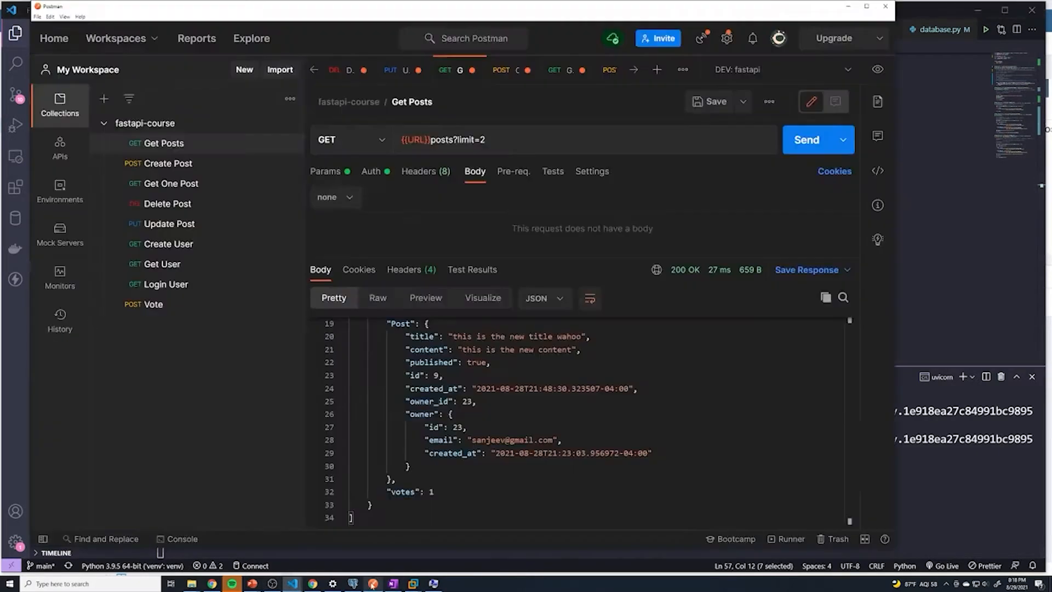
click(170, 183)
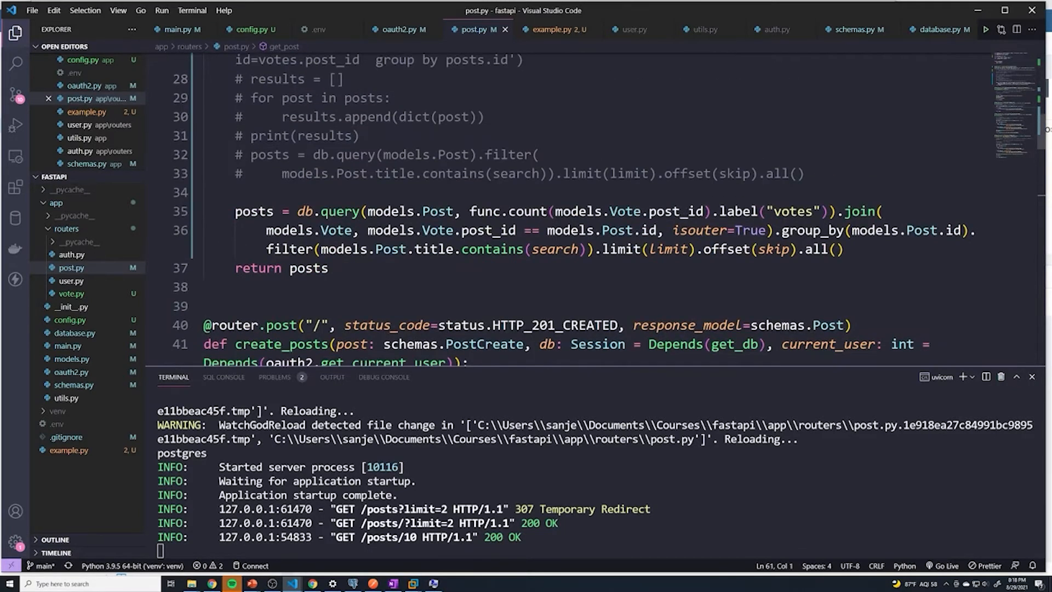
drag(301, 212, 594, 230)
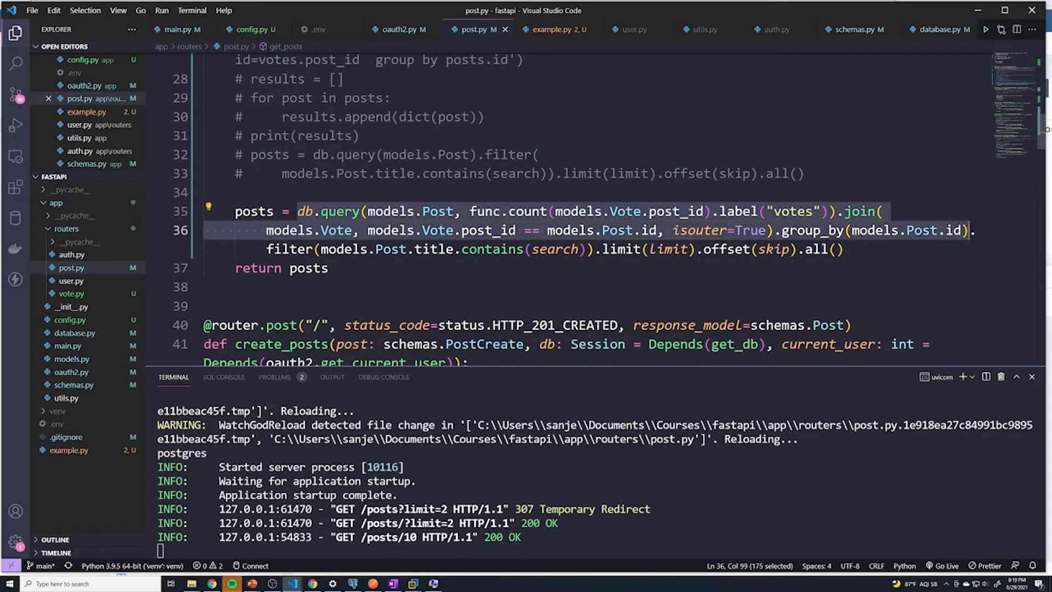
scroll(down, 3)
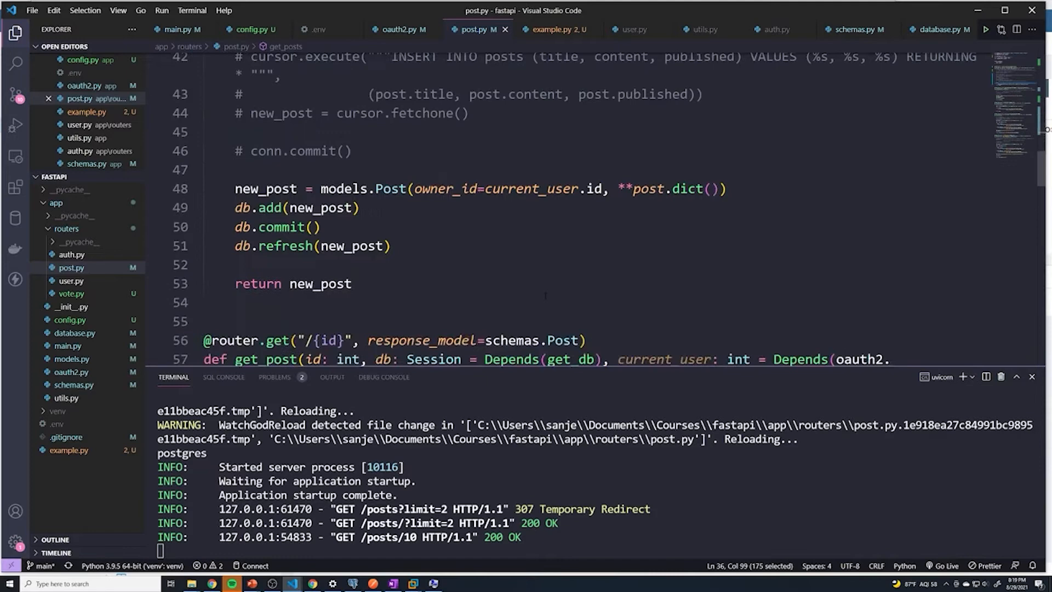
scroll(down, 3)
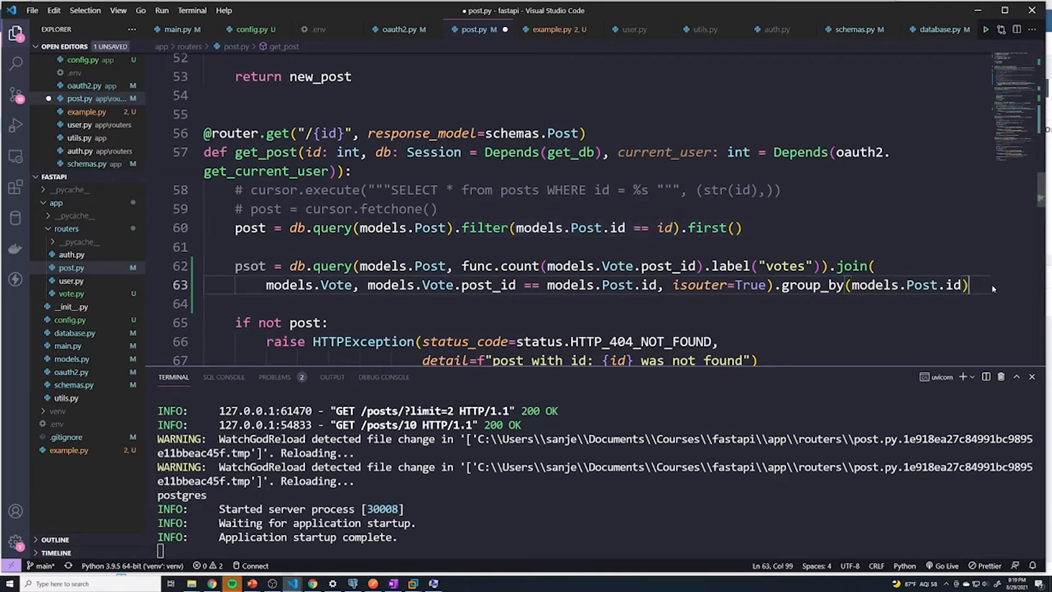
Filter the join query by id with .first(), comment out the old query, and set schemas.PostOut
text(.filter(models.Post.id == id).first())
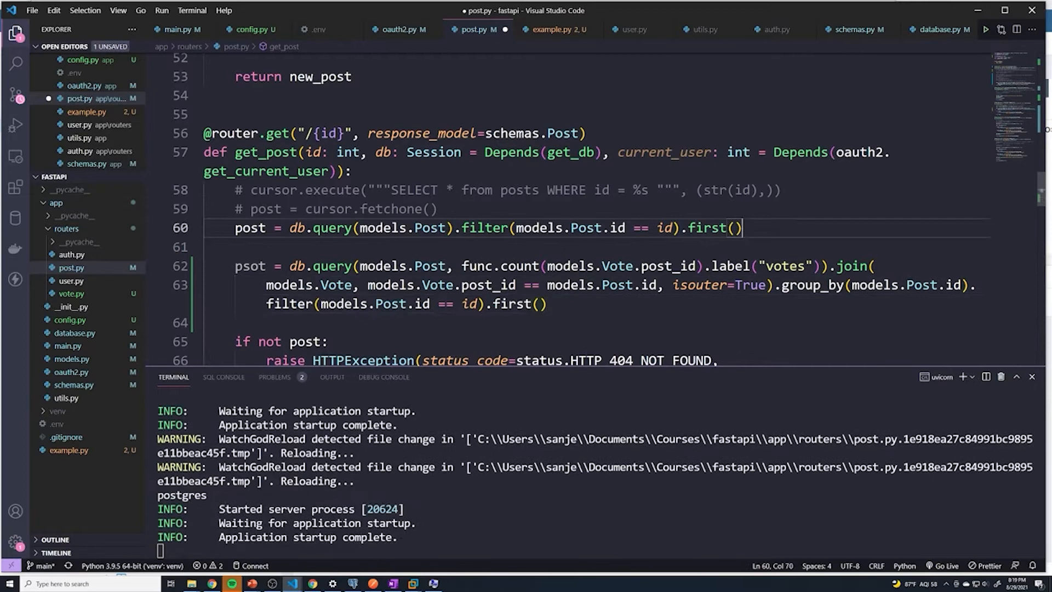
key(ctrl+/)
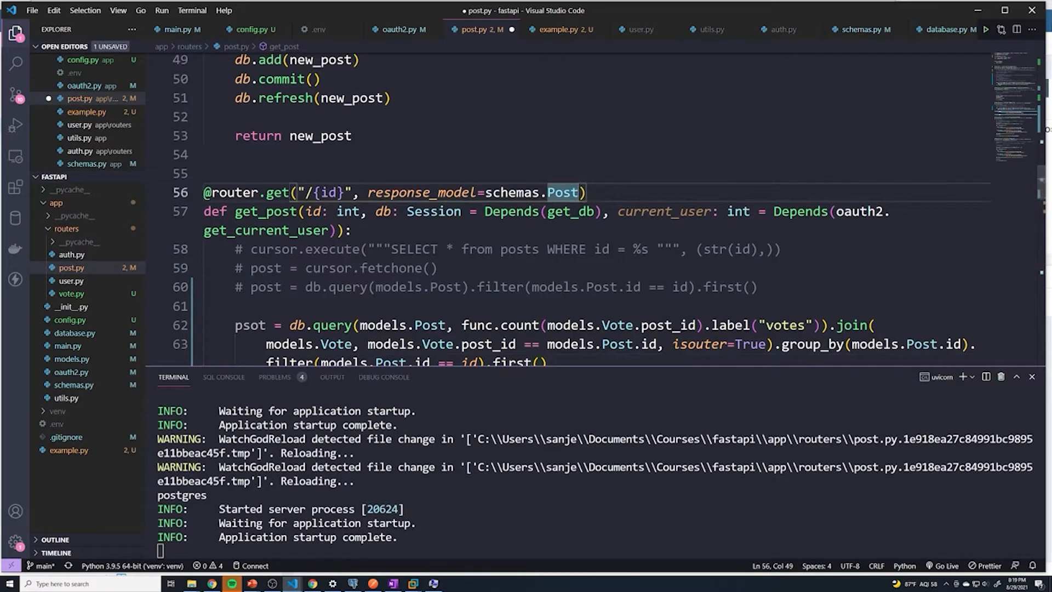
text(Out)
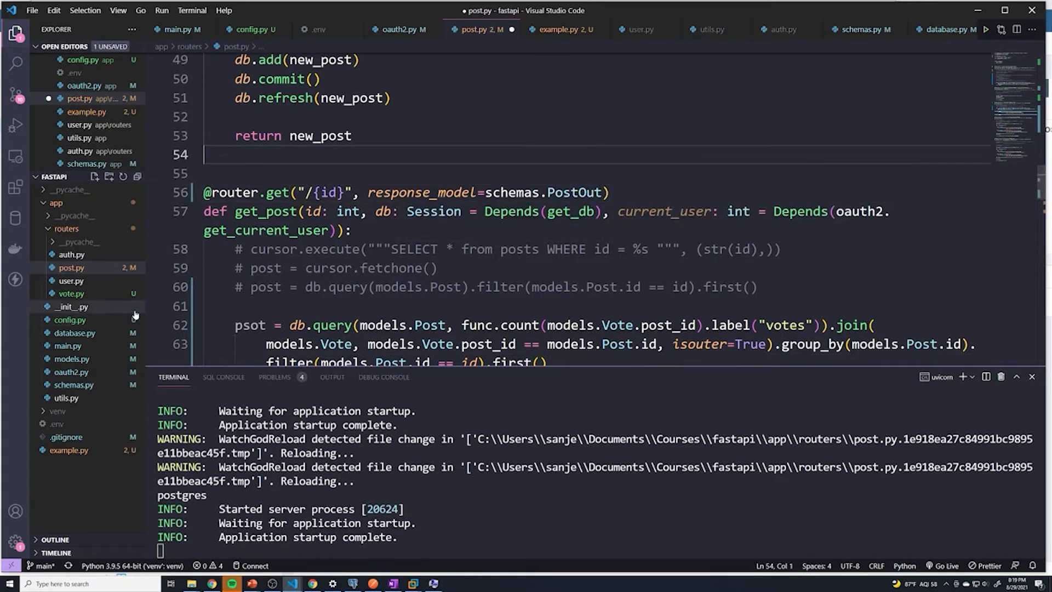
mouse_move(71, 307)
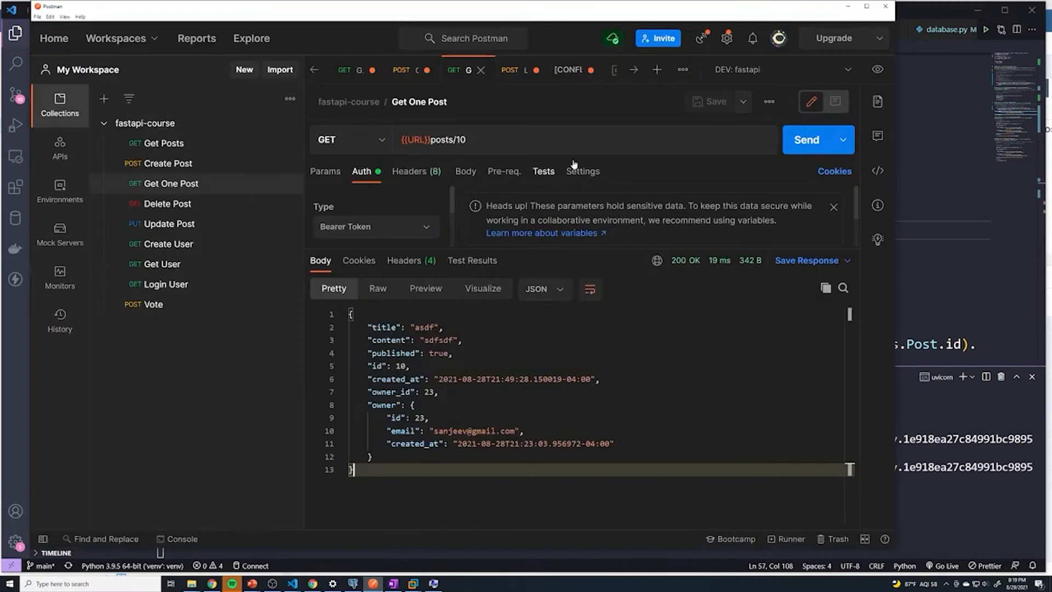
Send the Get One Post request for posts/10 in Postman
click(805, 140)
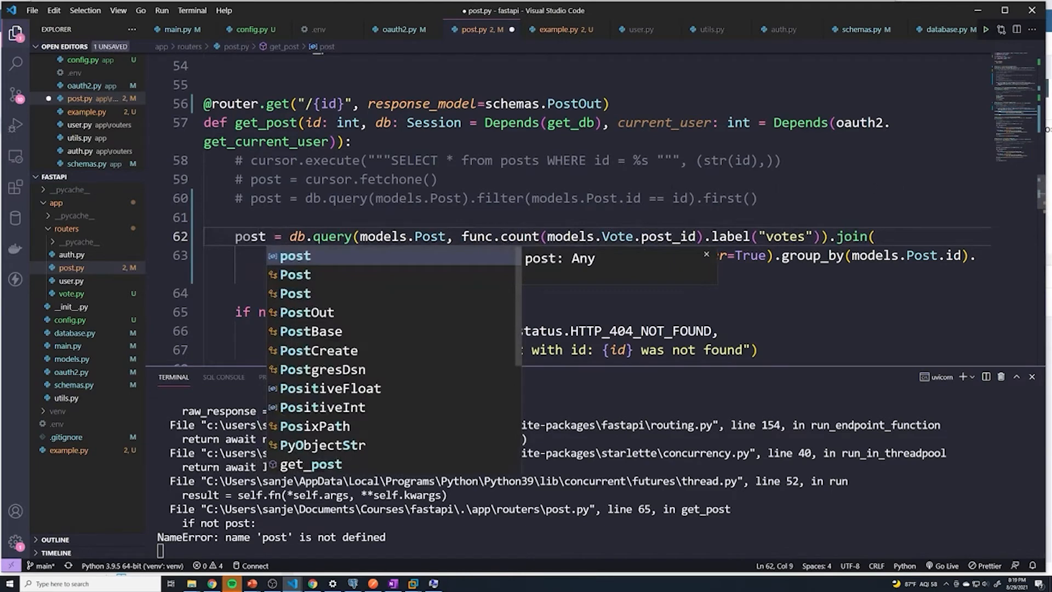
Save post.py after renaming the misspelled psot variable to post
key(ctrl+s)
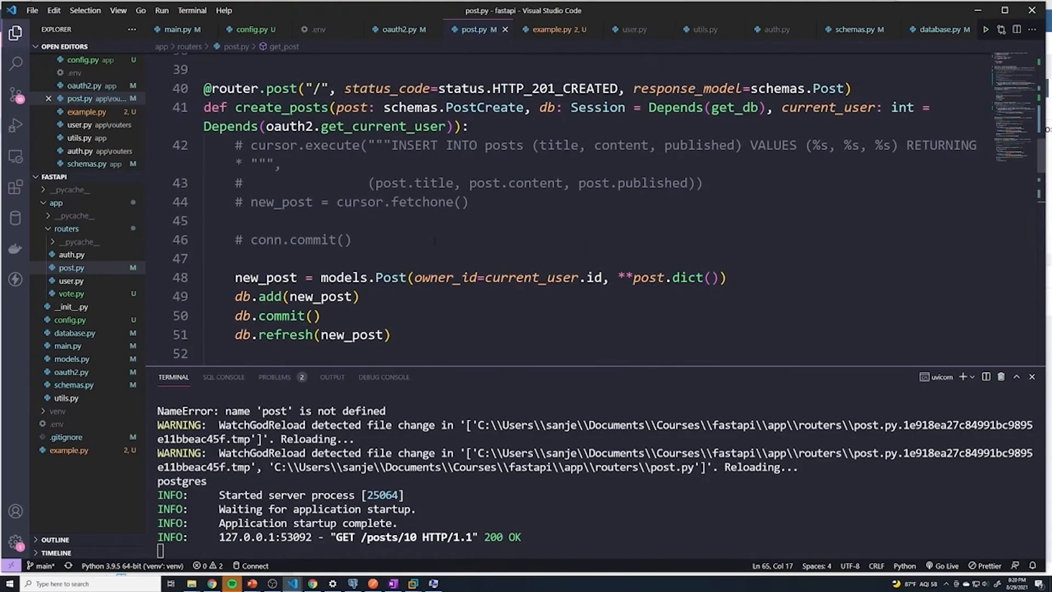
double_click(281, 108)
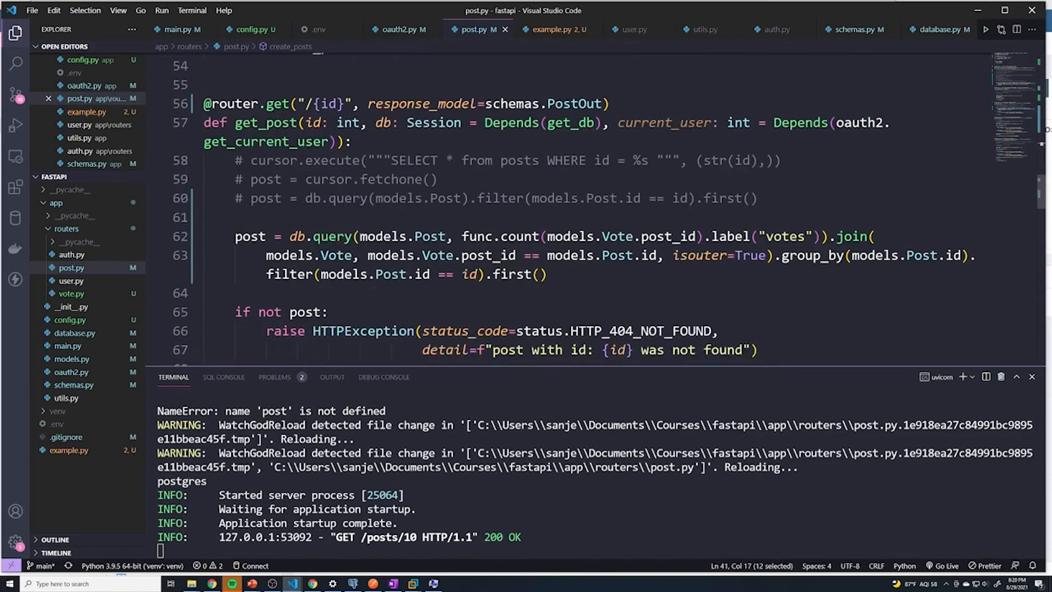
scroll(down, 3)
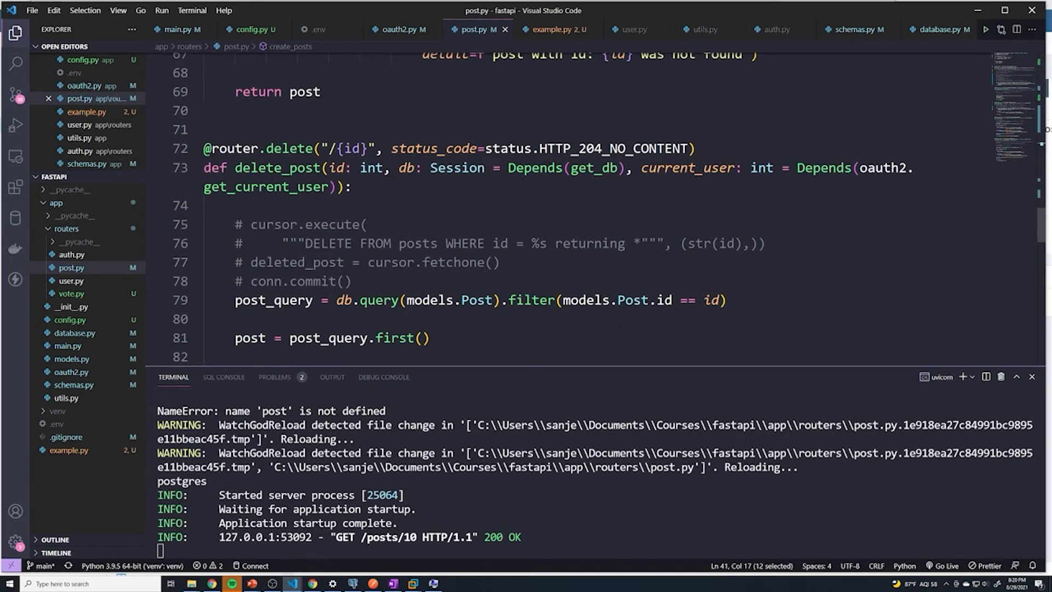
mouse_move(457, 168)
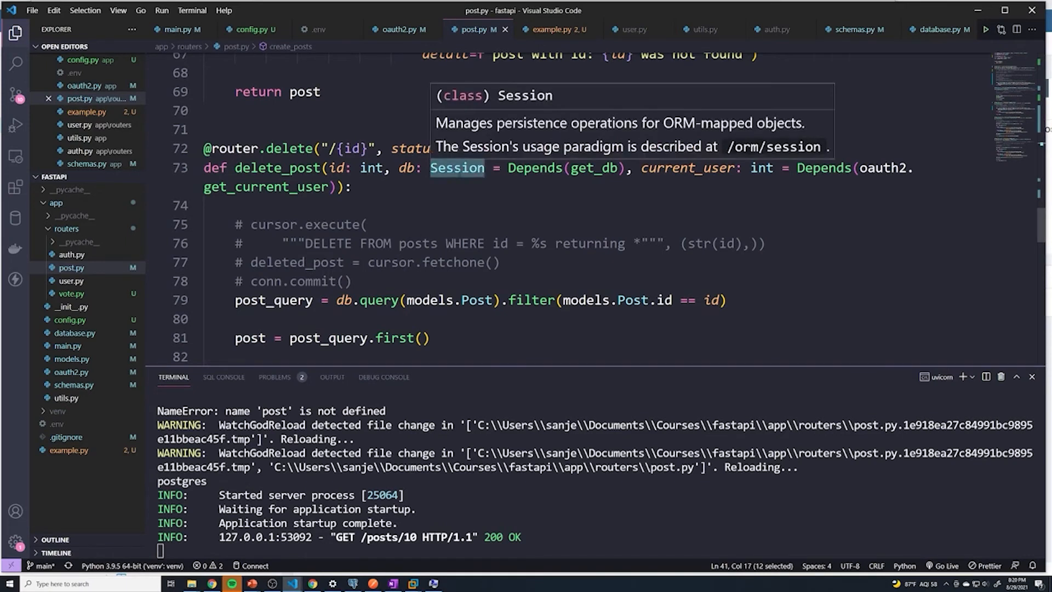